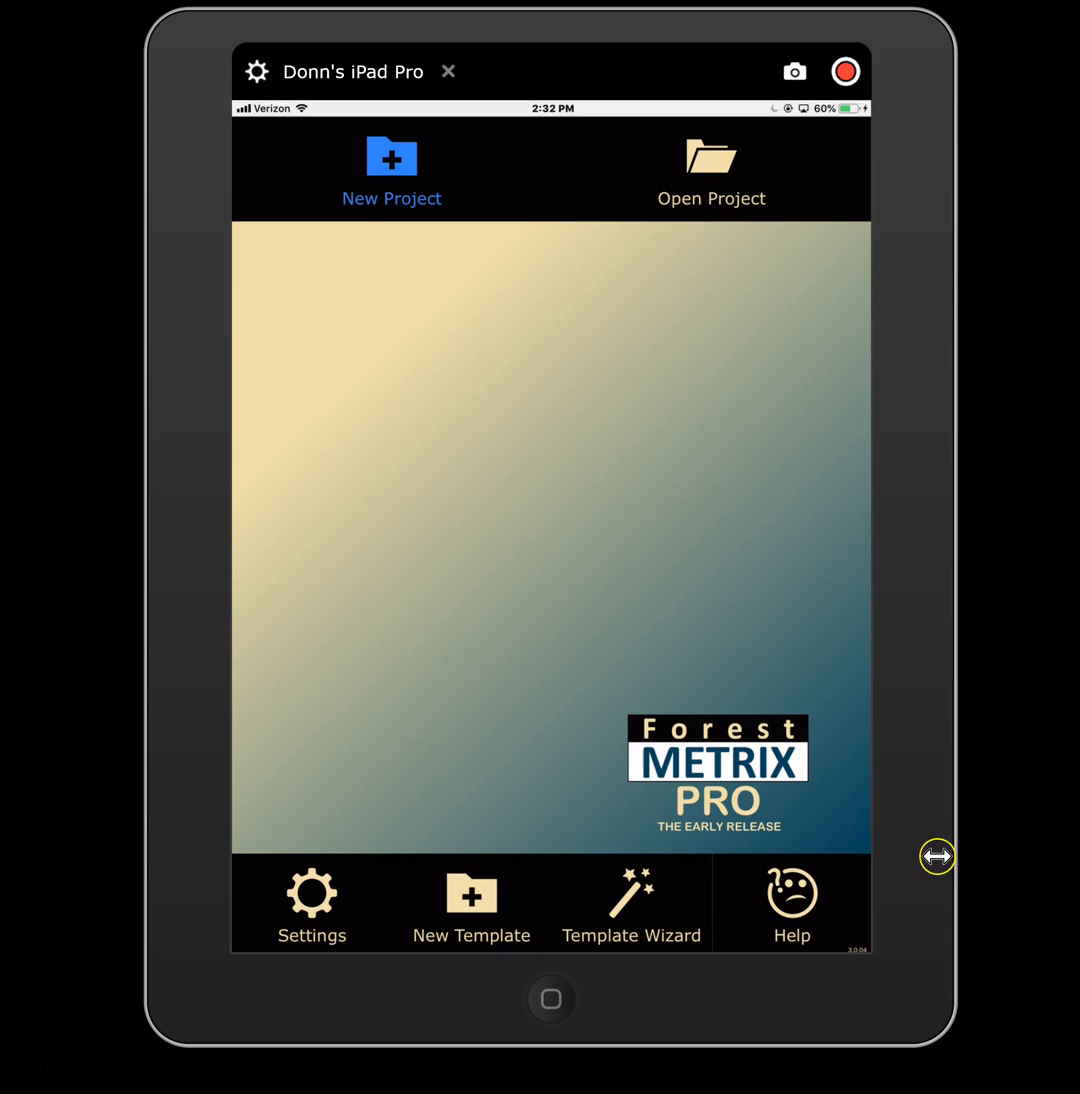
mouse_move(1040, 278)
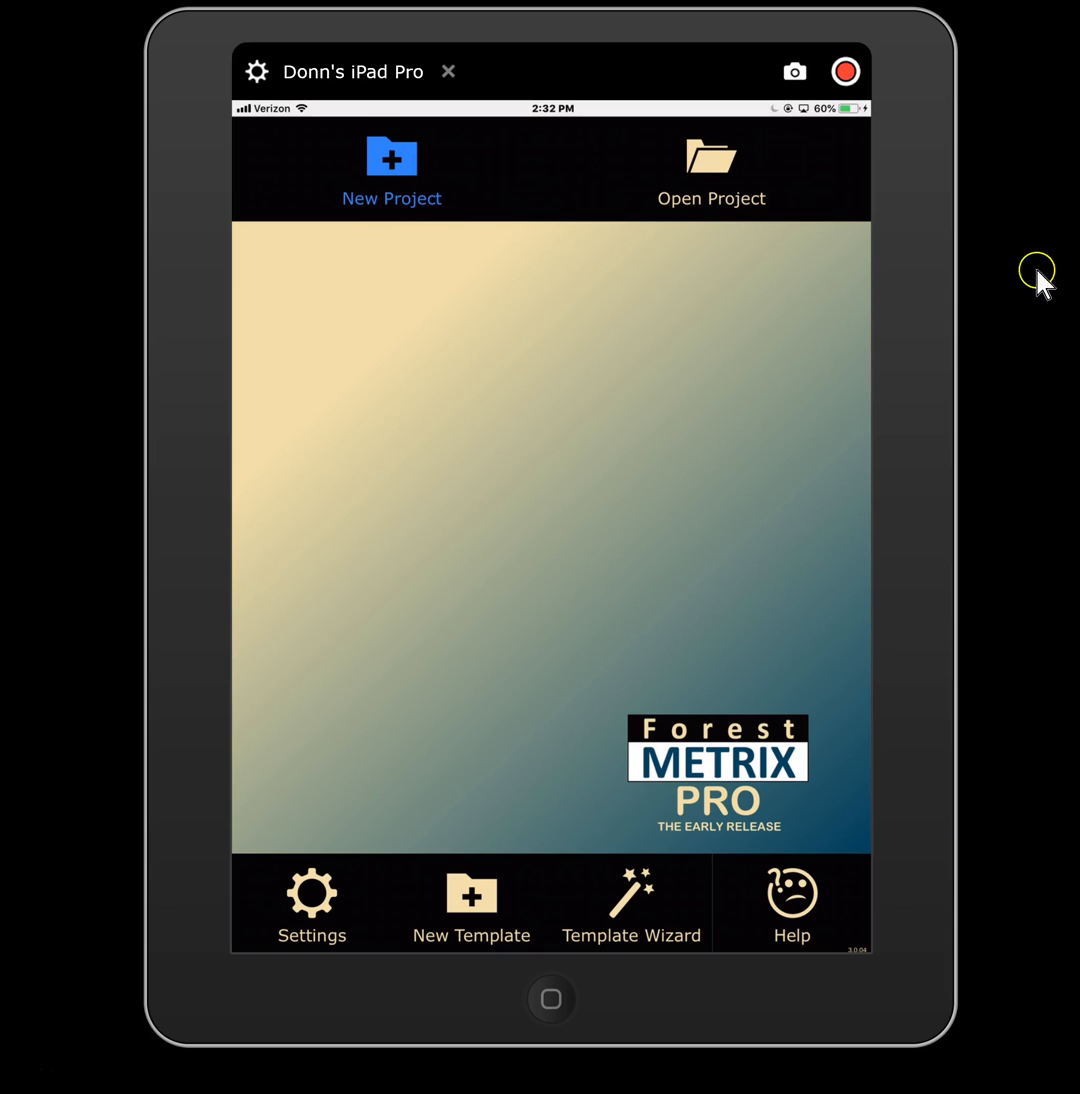
Begin a New Project and name the cruise file 'johnson sale'.
click(392, 170)
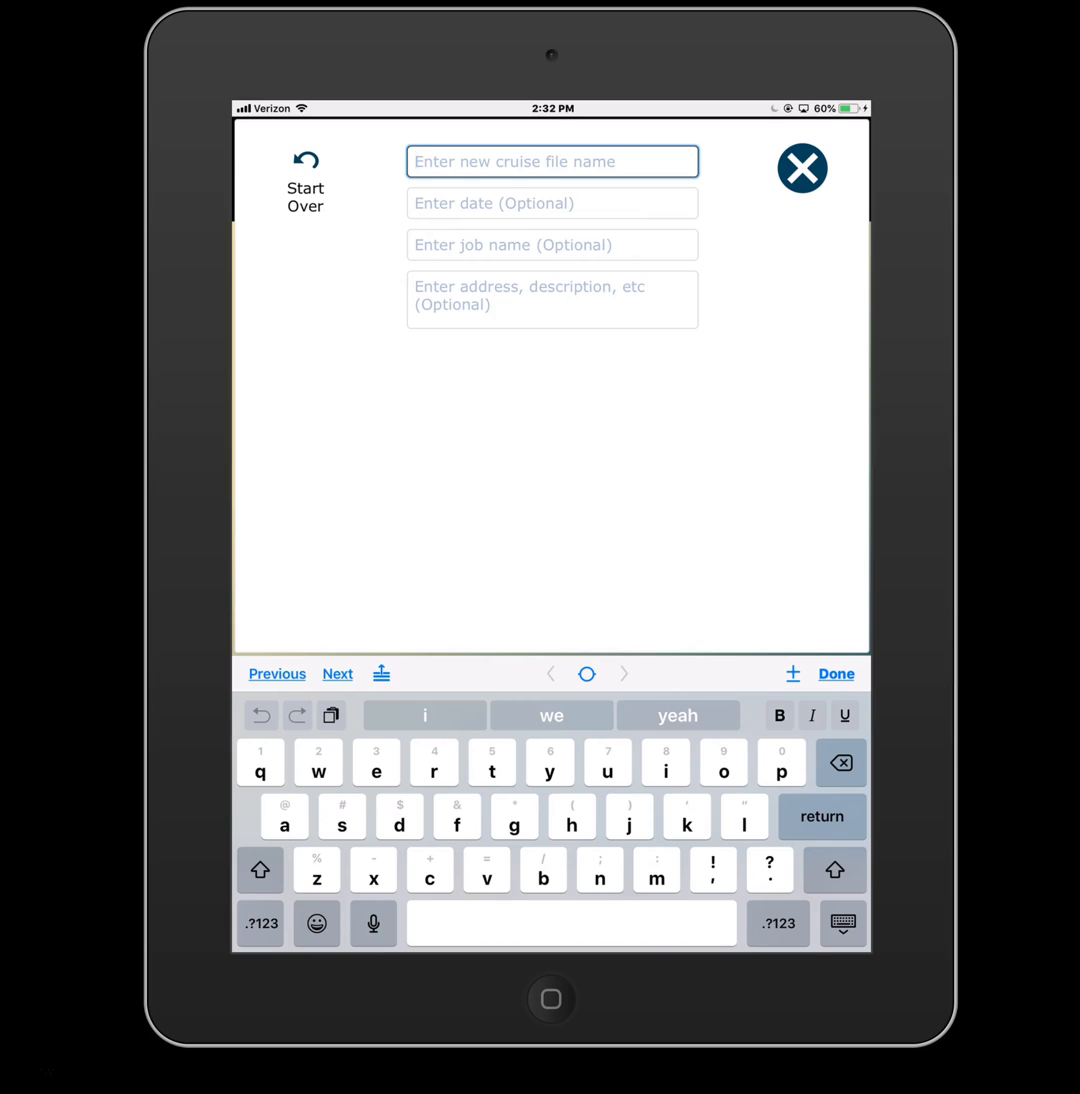
text(johnson)
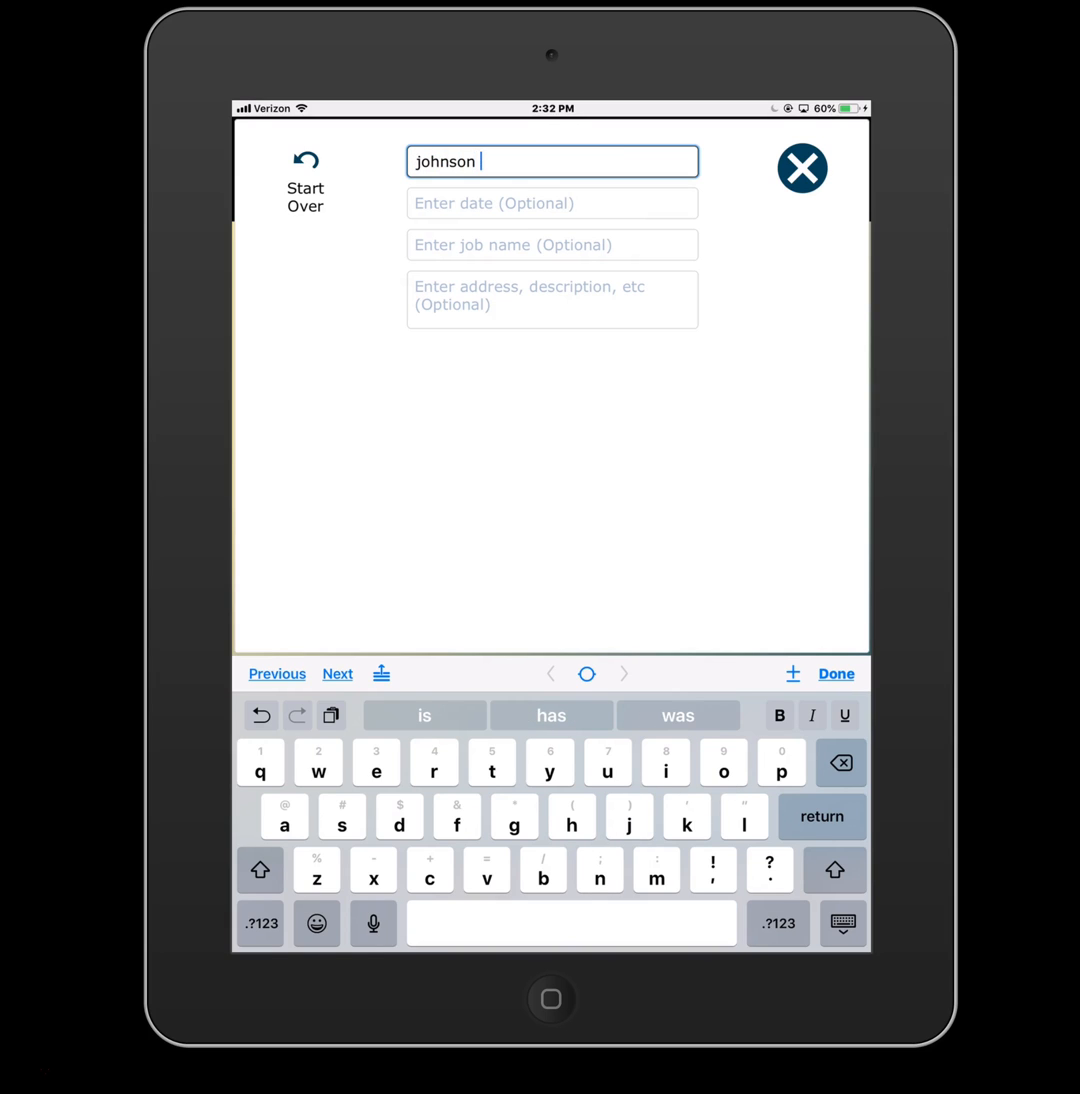
text(sale)
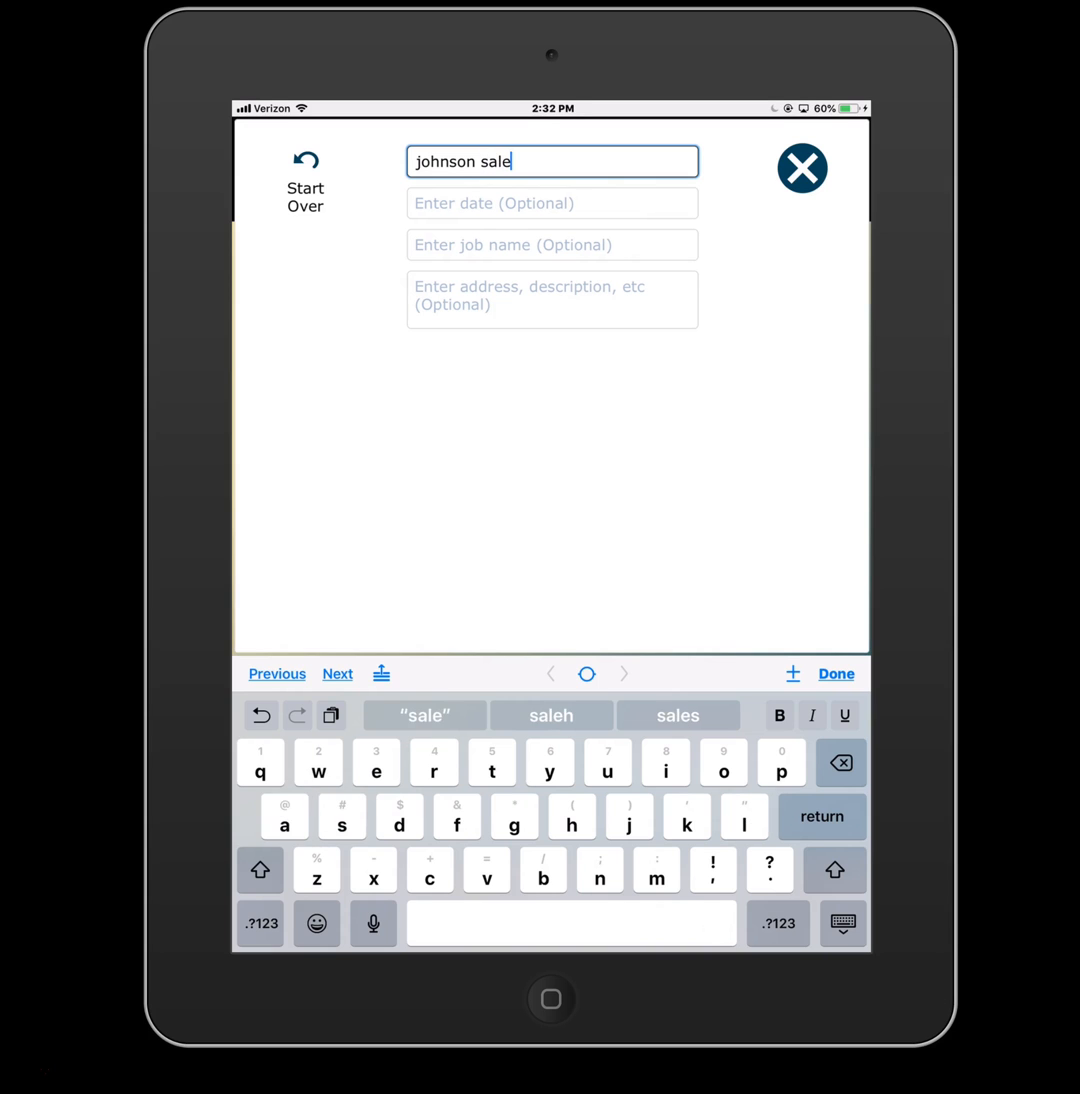
click(552, 204)
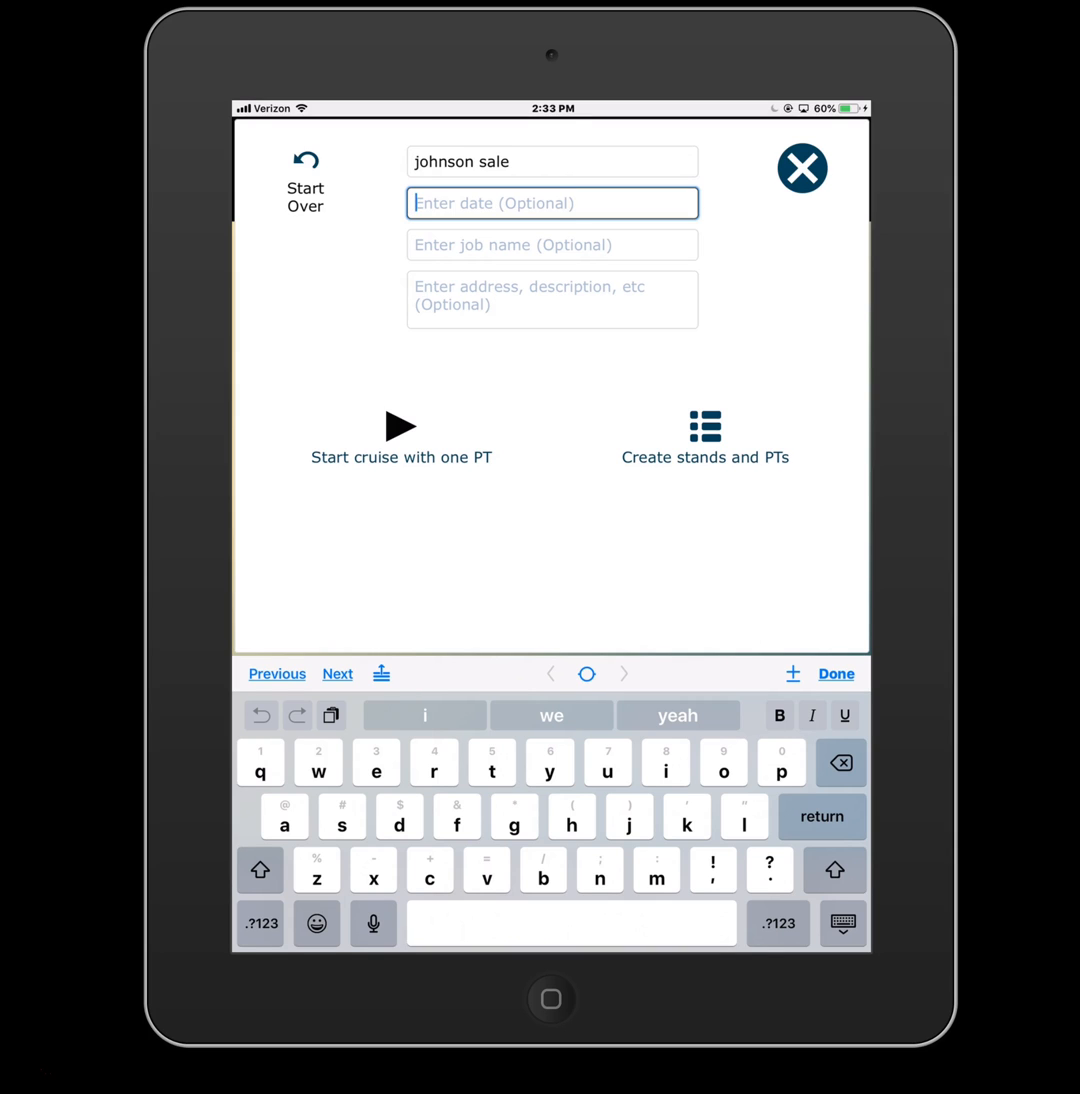
Enter the date May 4, 2018 and the job name Johnson Sale, then confirm with Done.
text(May)
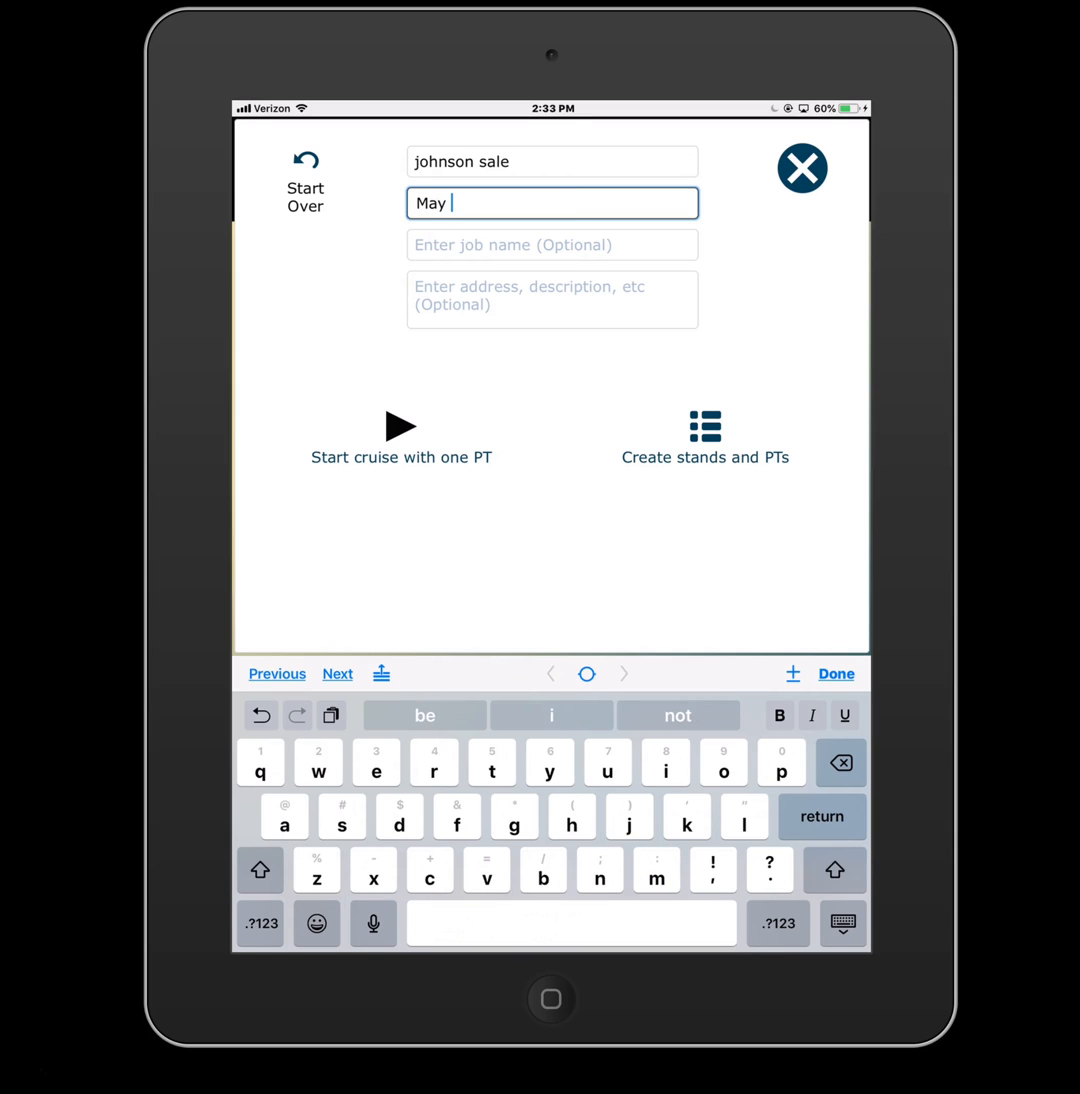
text(4)
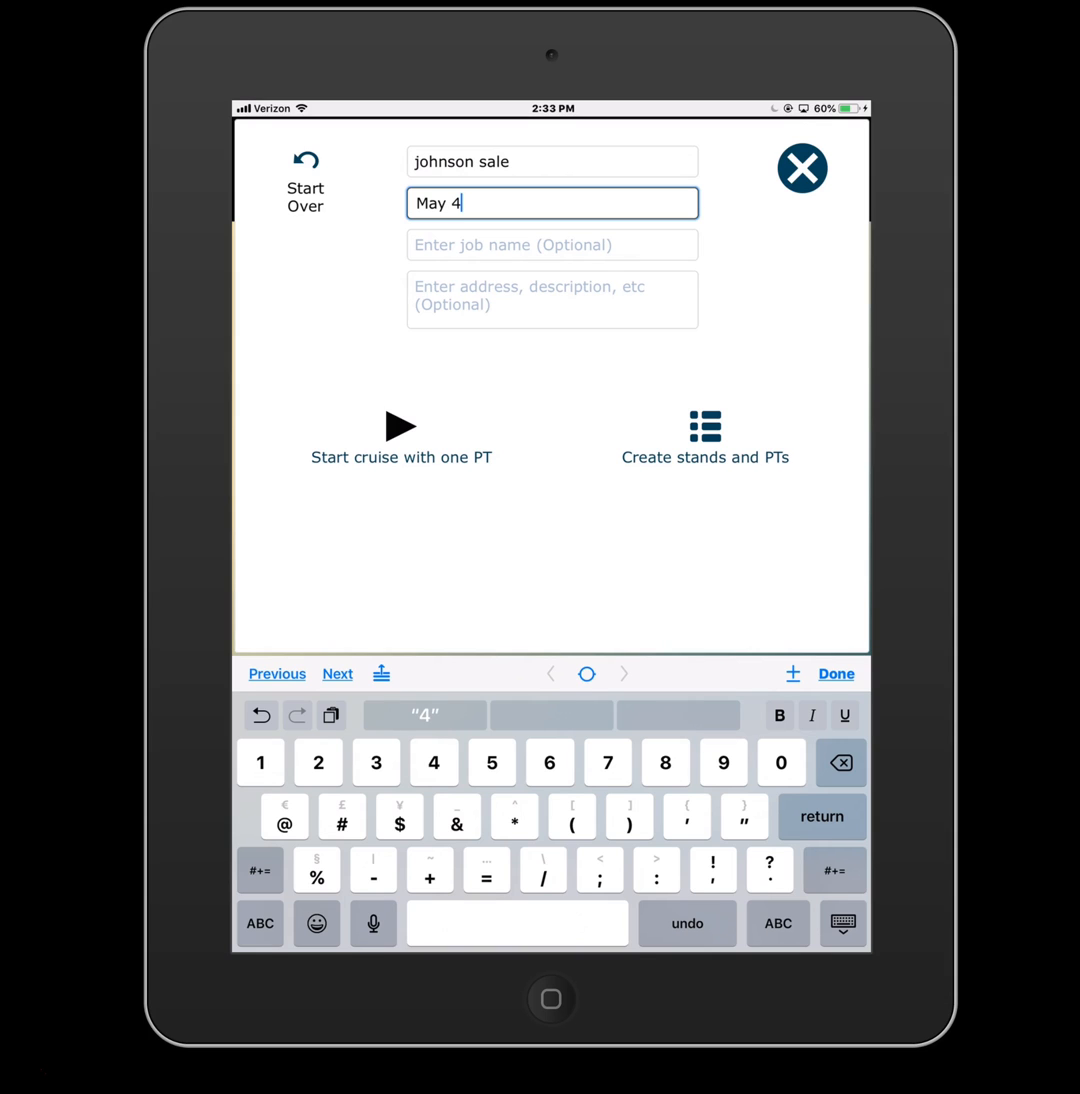
text(,)
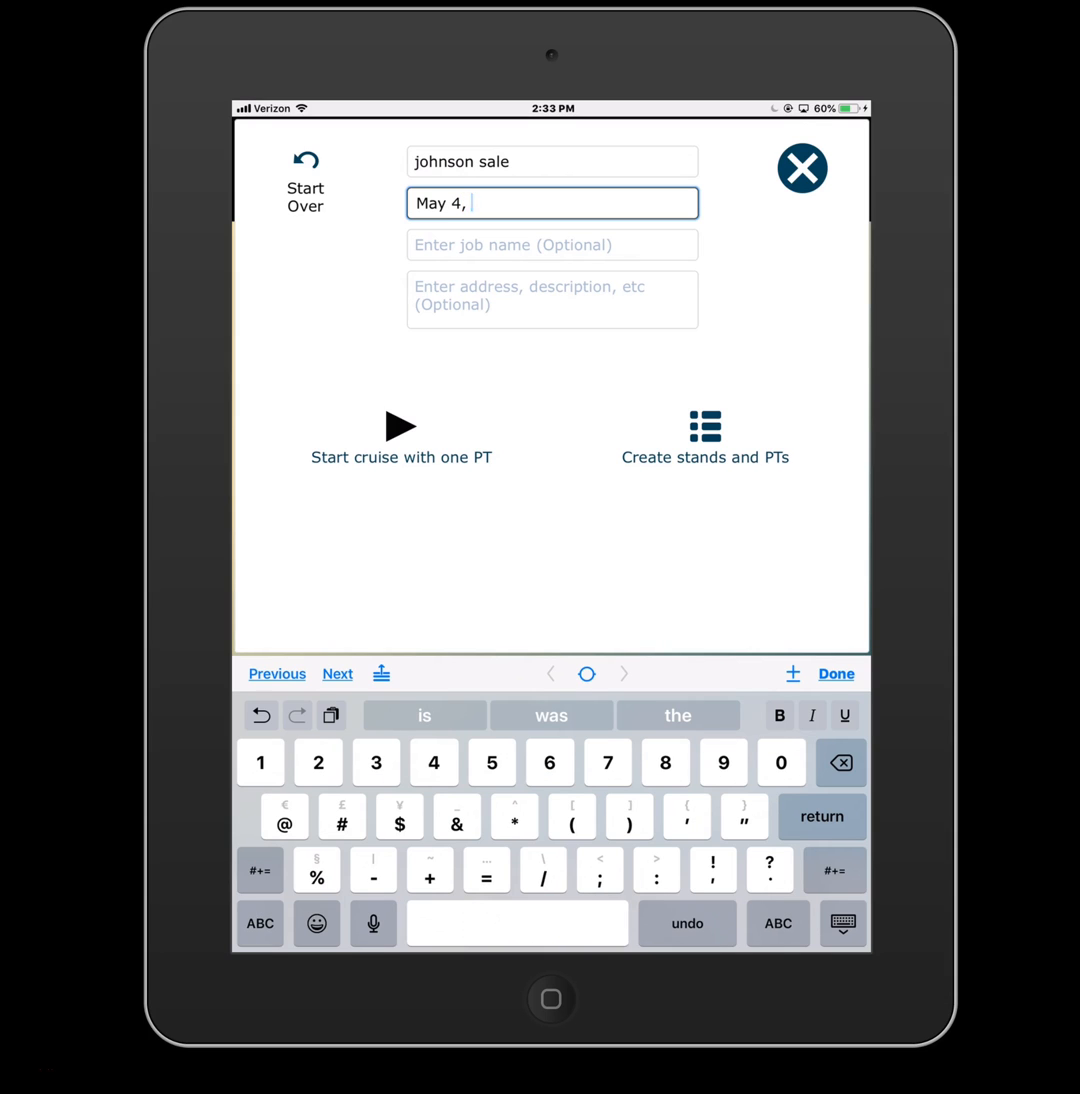
click(552, 244)
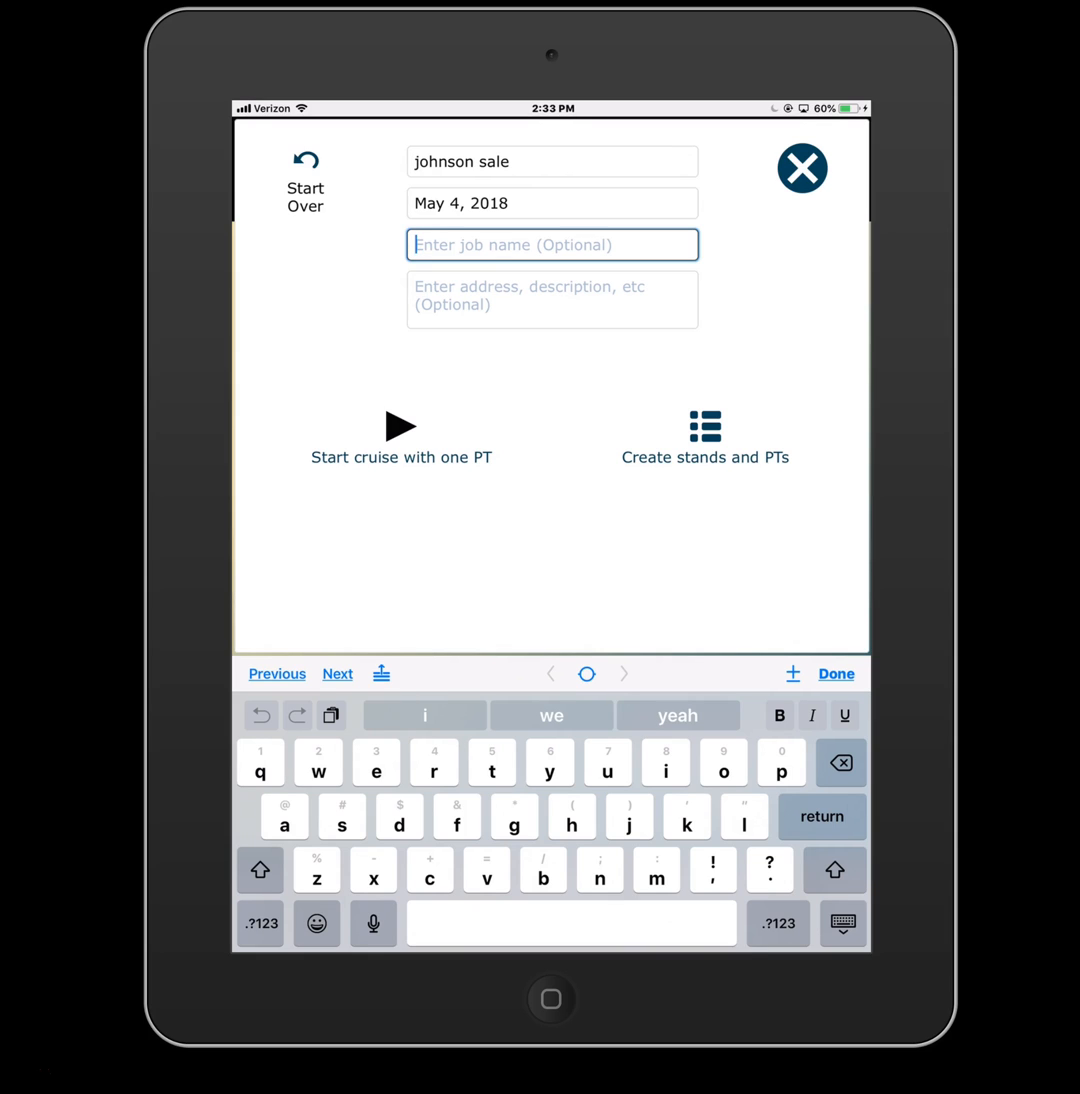
text(Johnson)
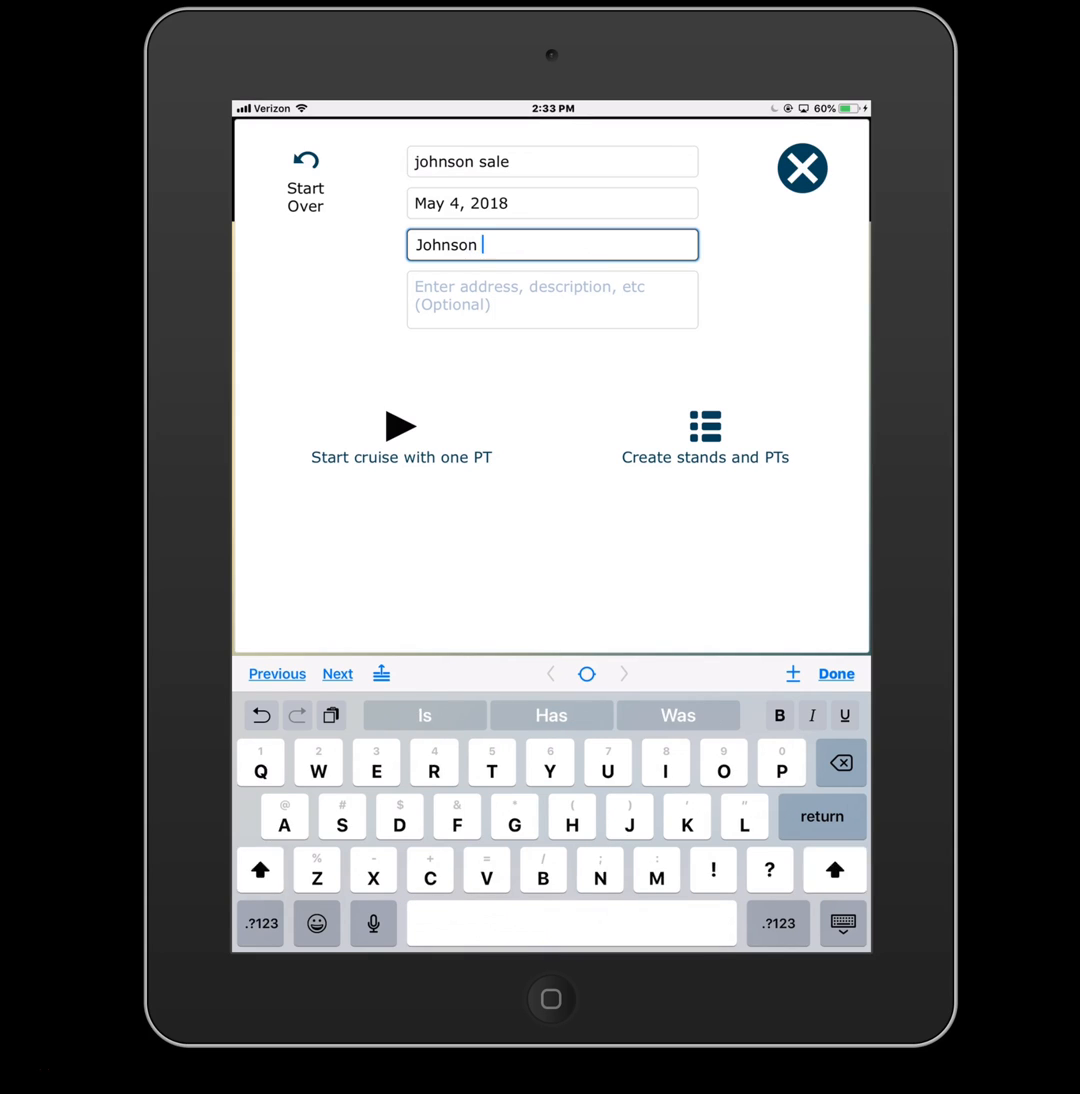
click(836, 672)
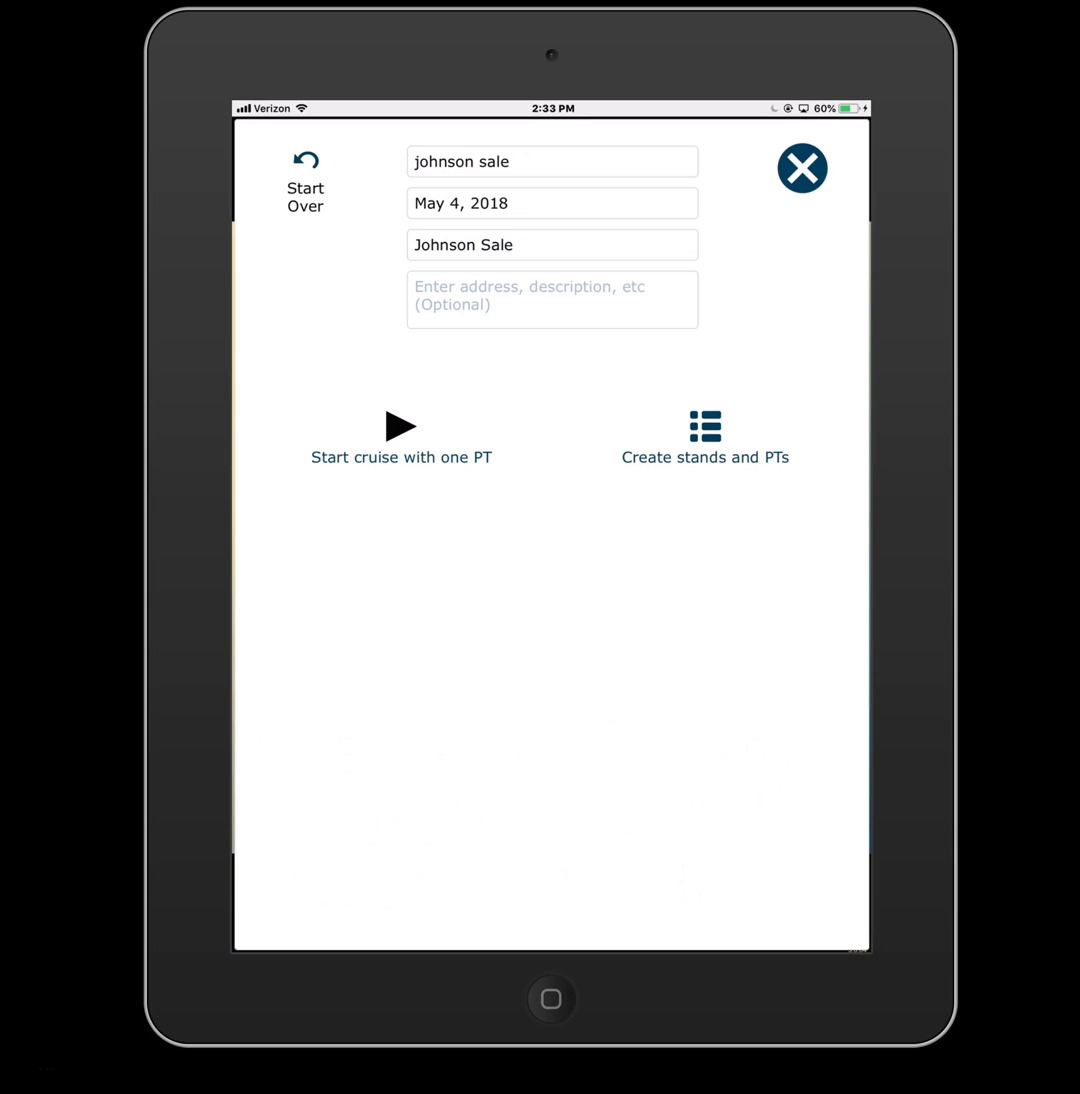
mouse_move(1038, 362)
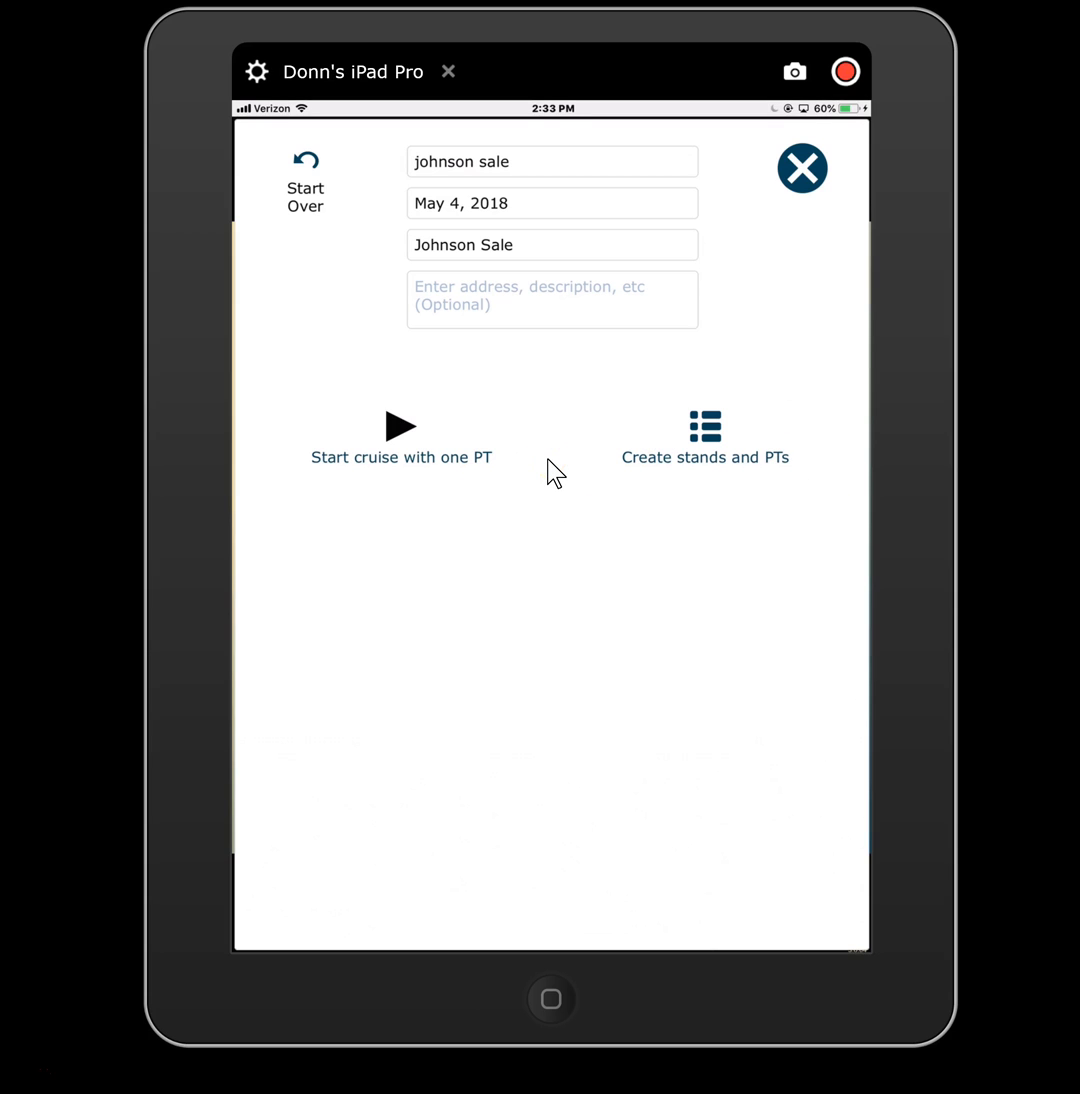
Choose 'Create stands and PTs' to reach the empty stand list for the cruise.
click(400, 424)
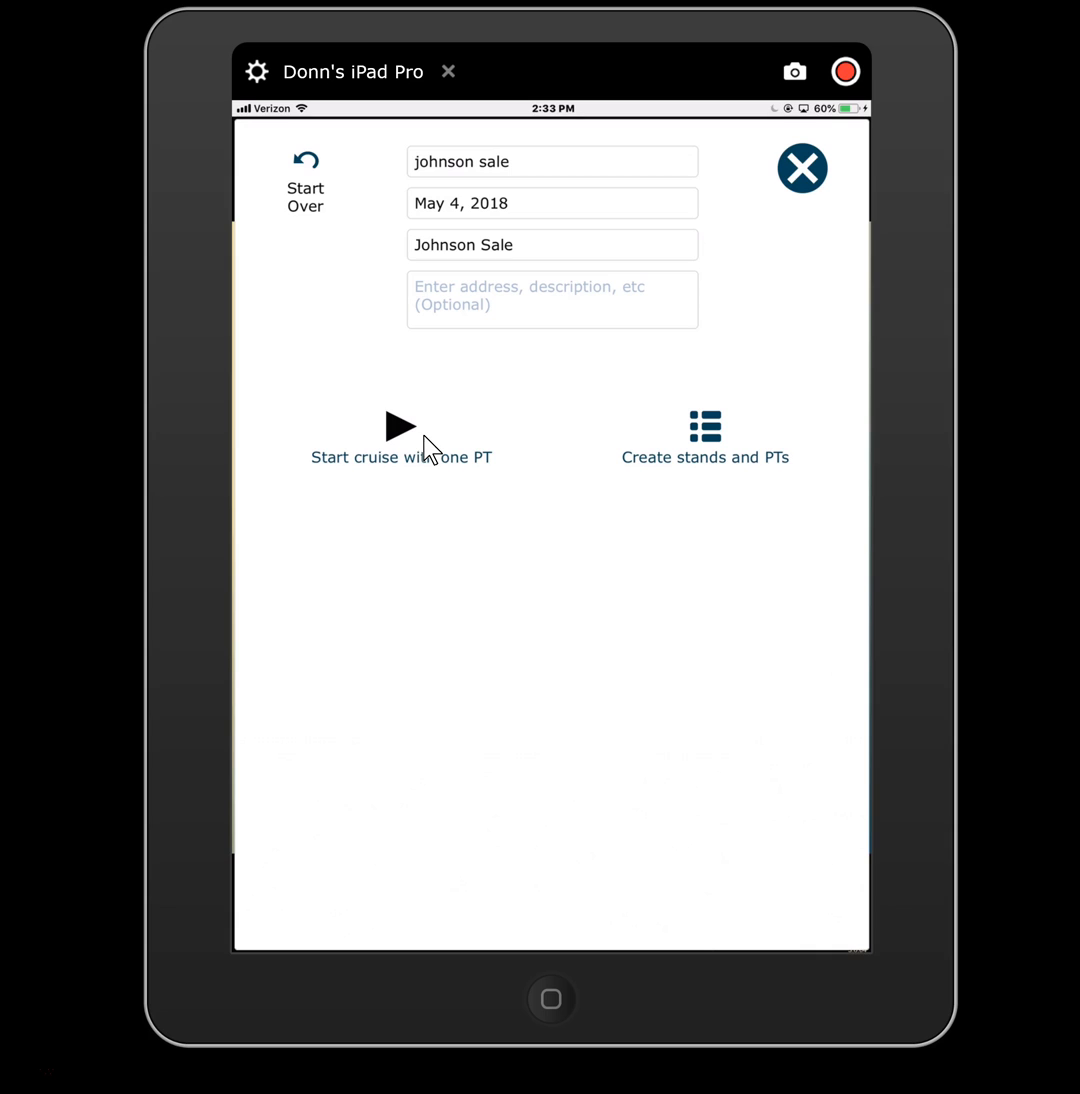
mouse_move(740, 436)
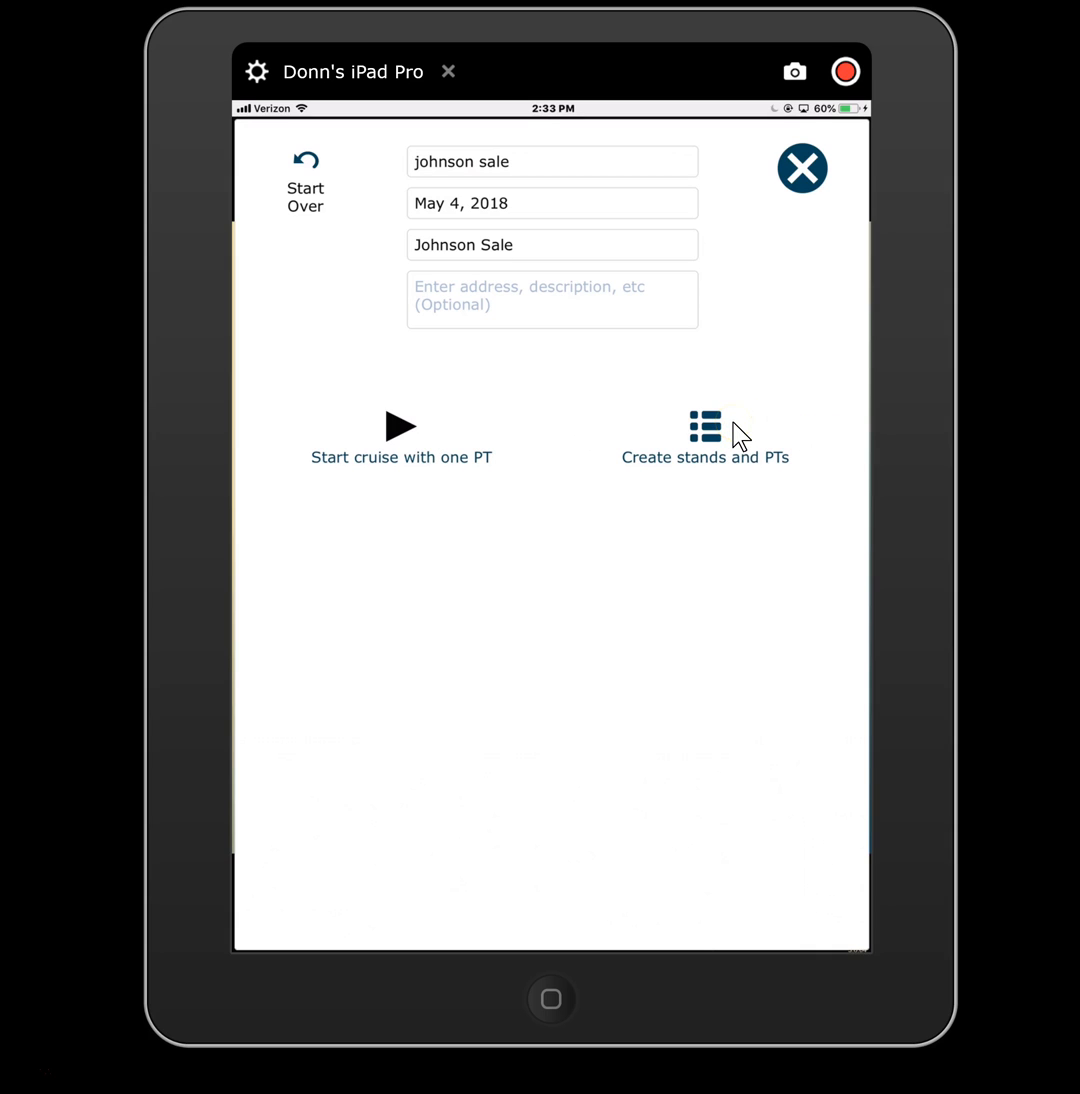
click(704, 436)
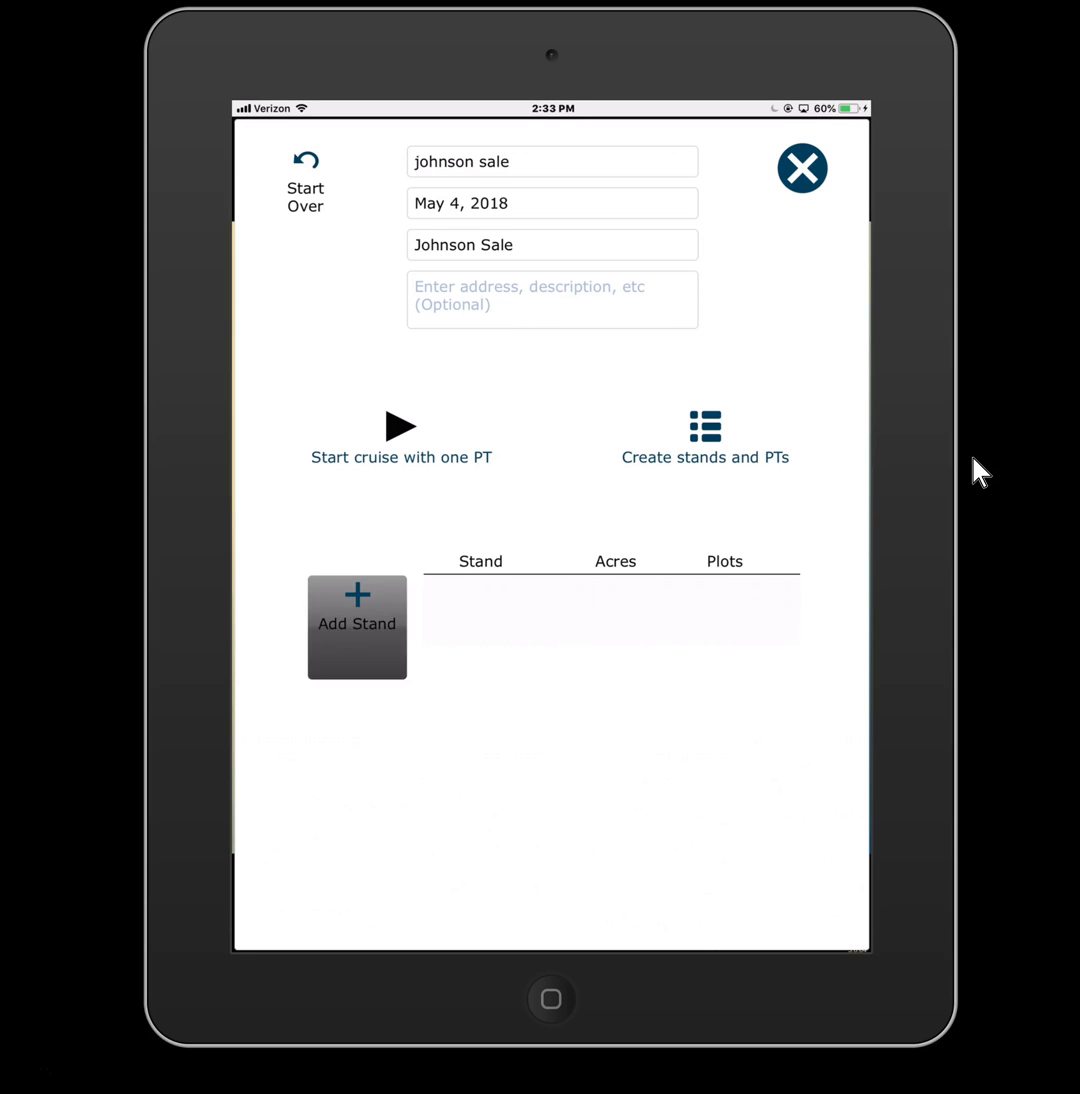
Add stand 1 (52 acres, 17 plots) and stand 2 (40.3 acres, 15 plots).
click(356, 628)
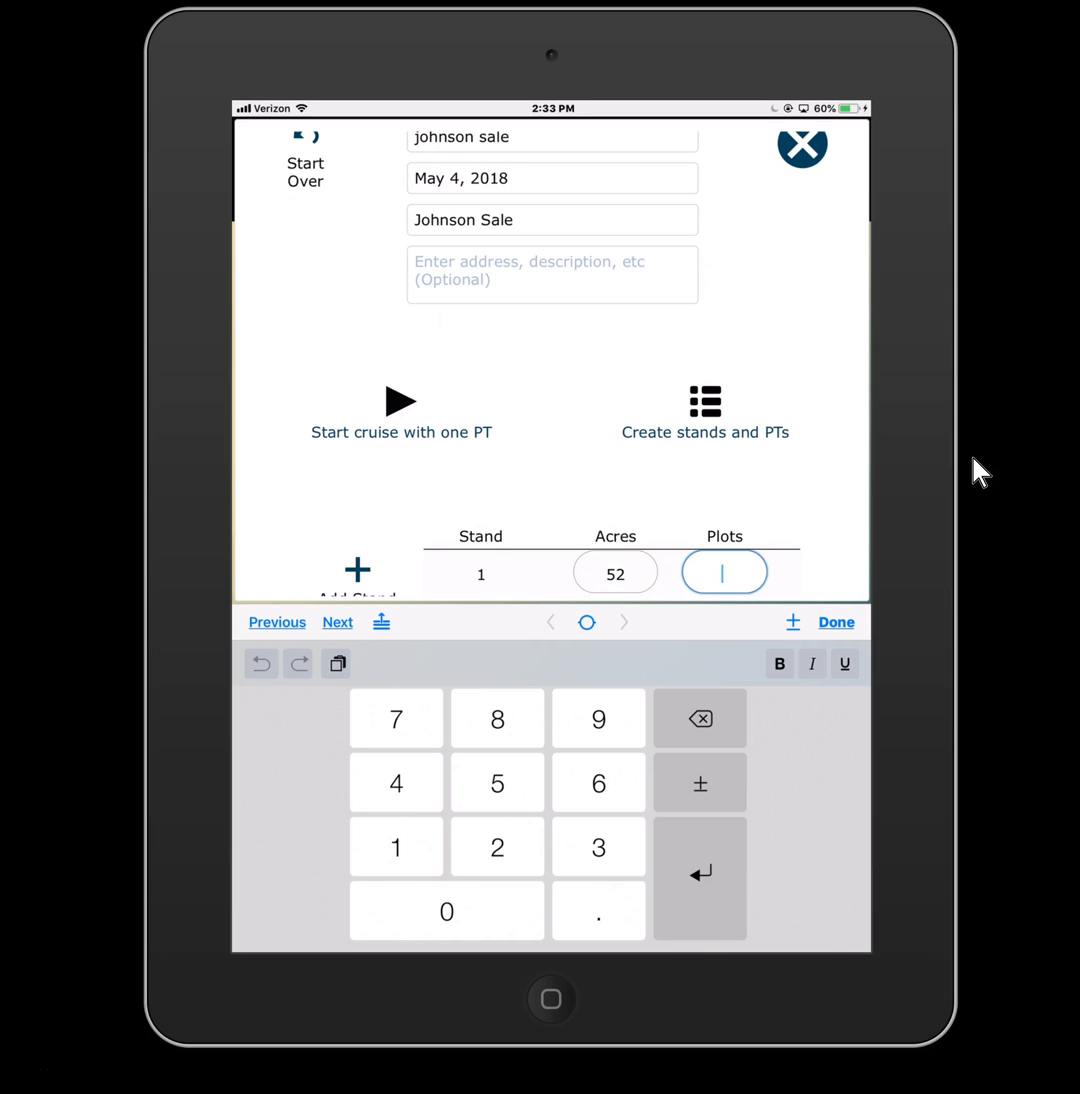
text(17)
text(40.3)
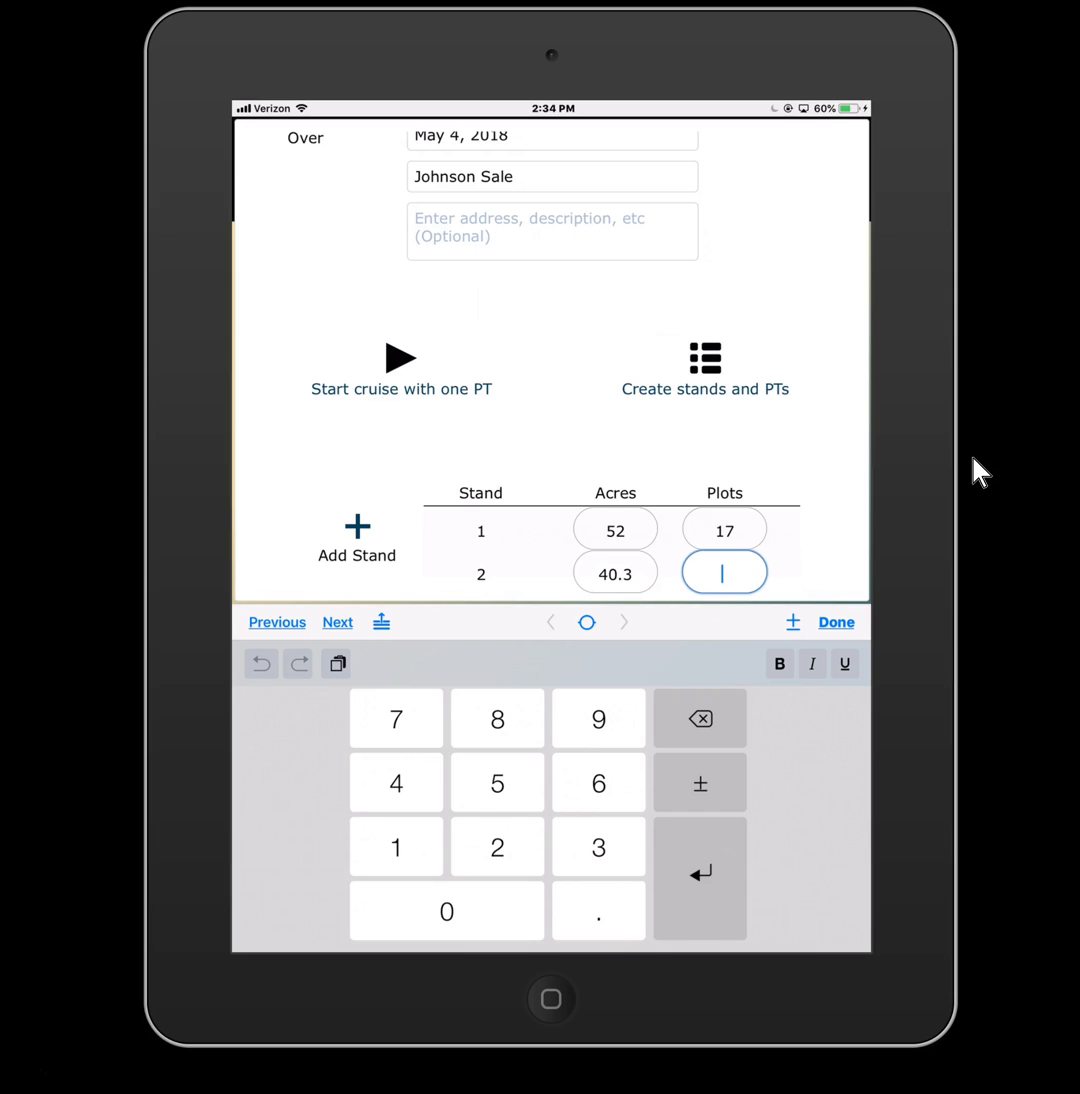
click(836, 620)
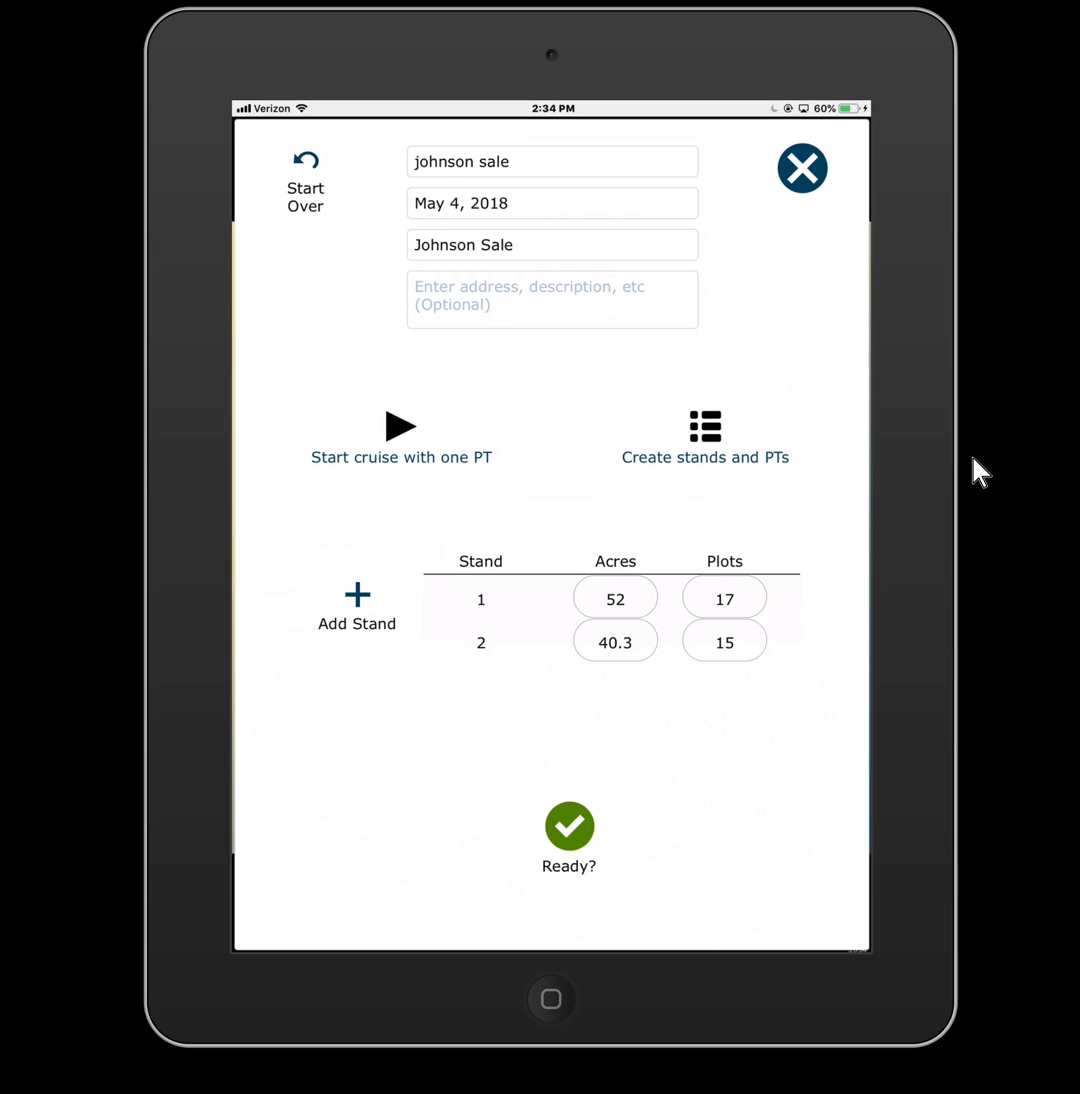
click(356, 604)
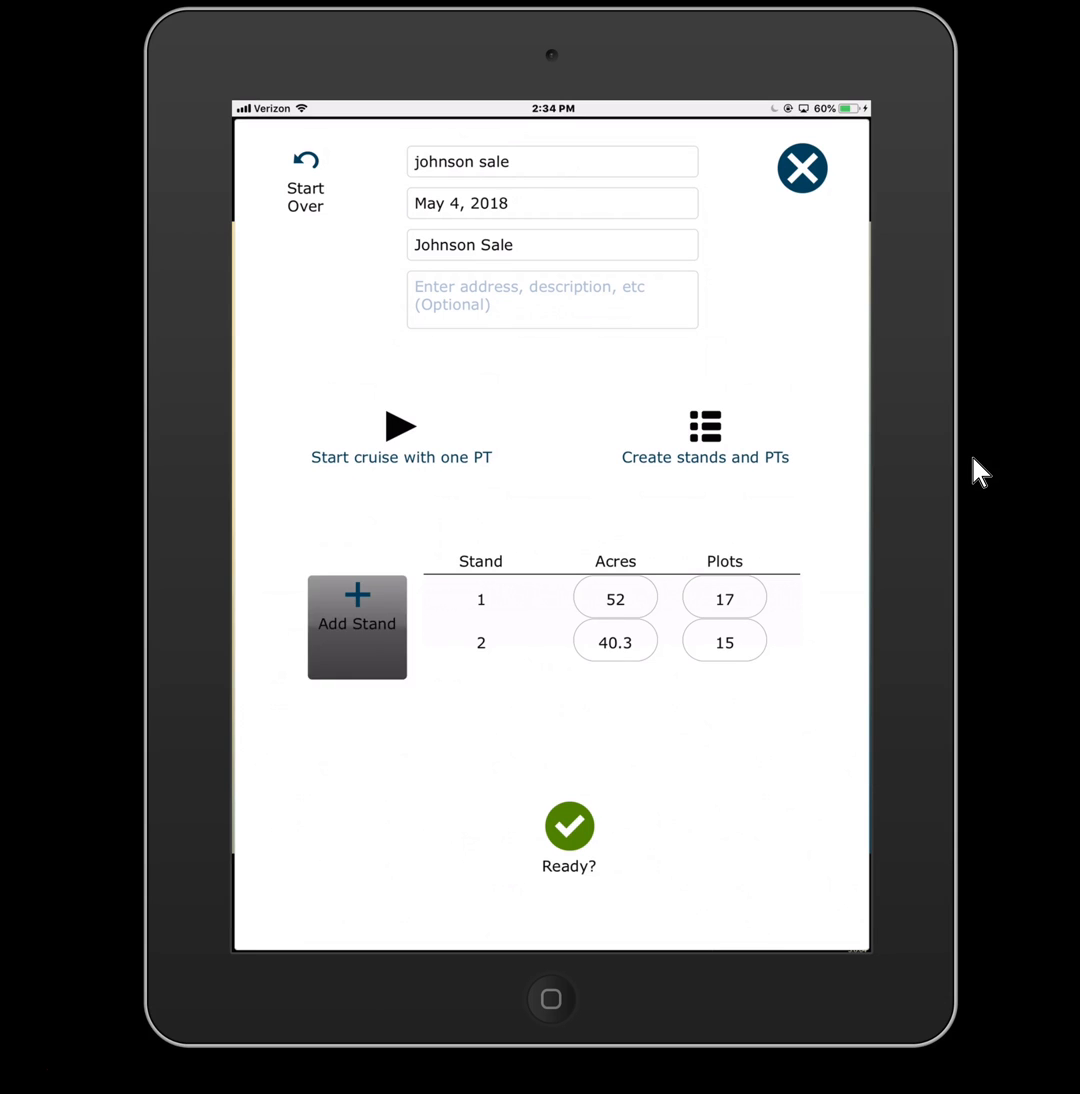
Add stand 3 (12 acres, 6 plots) and hit Ready? to create the Johnson Sale cruise.
click(356, 628)
text(6)
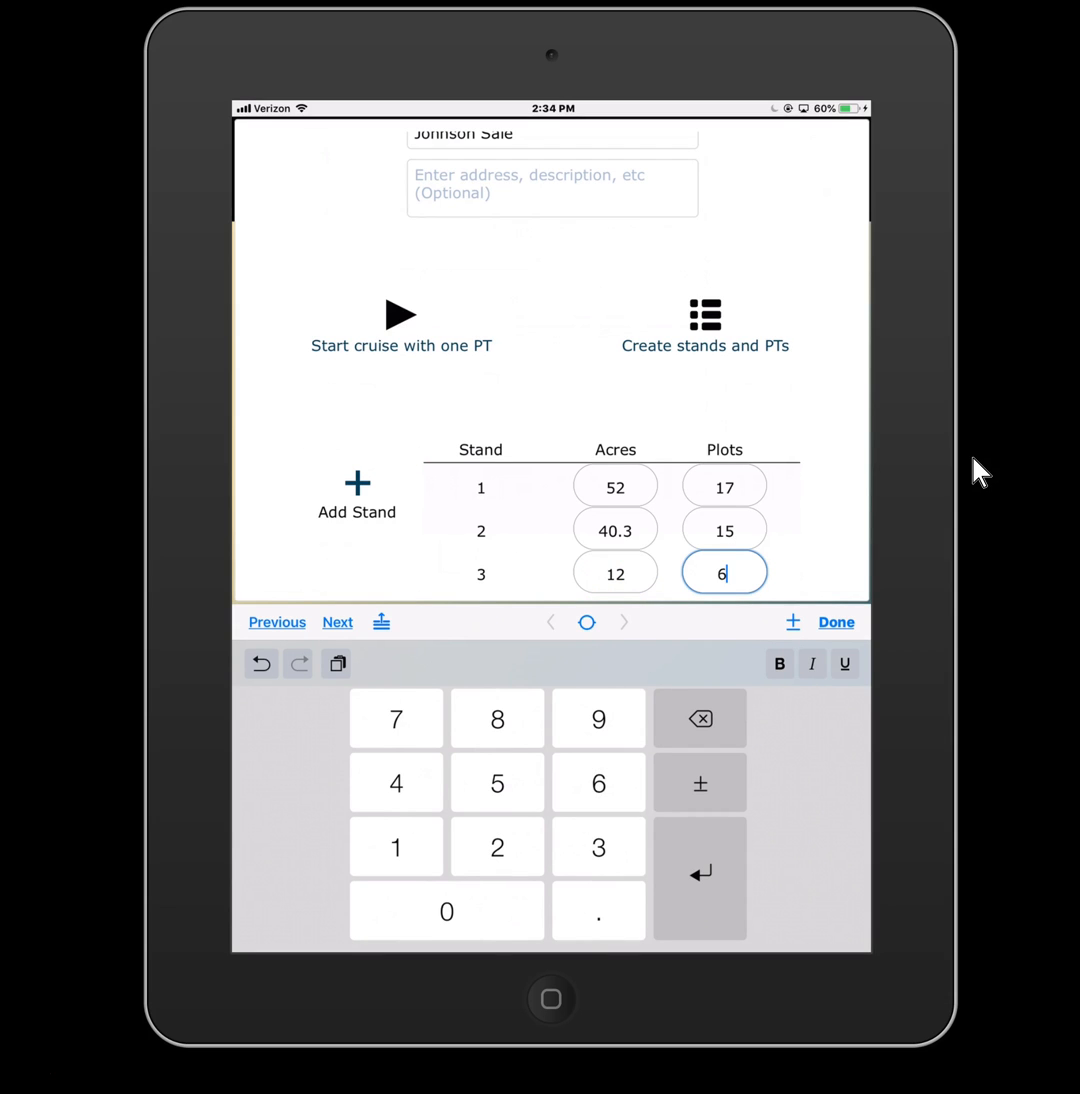
click(836, 622)
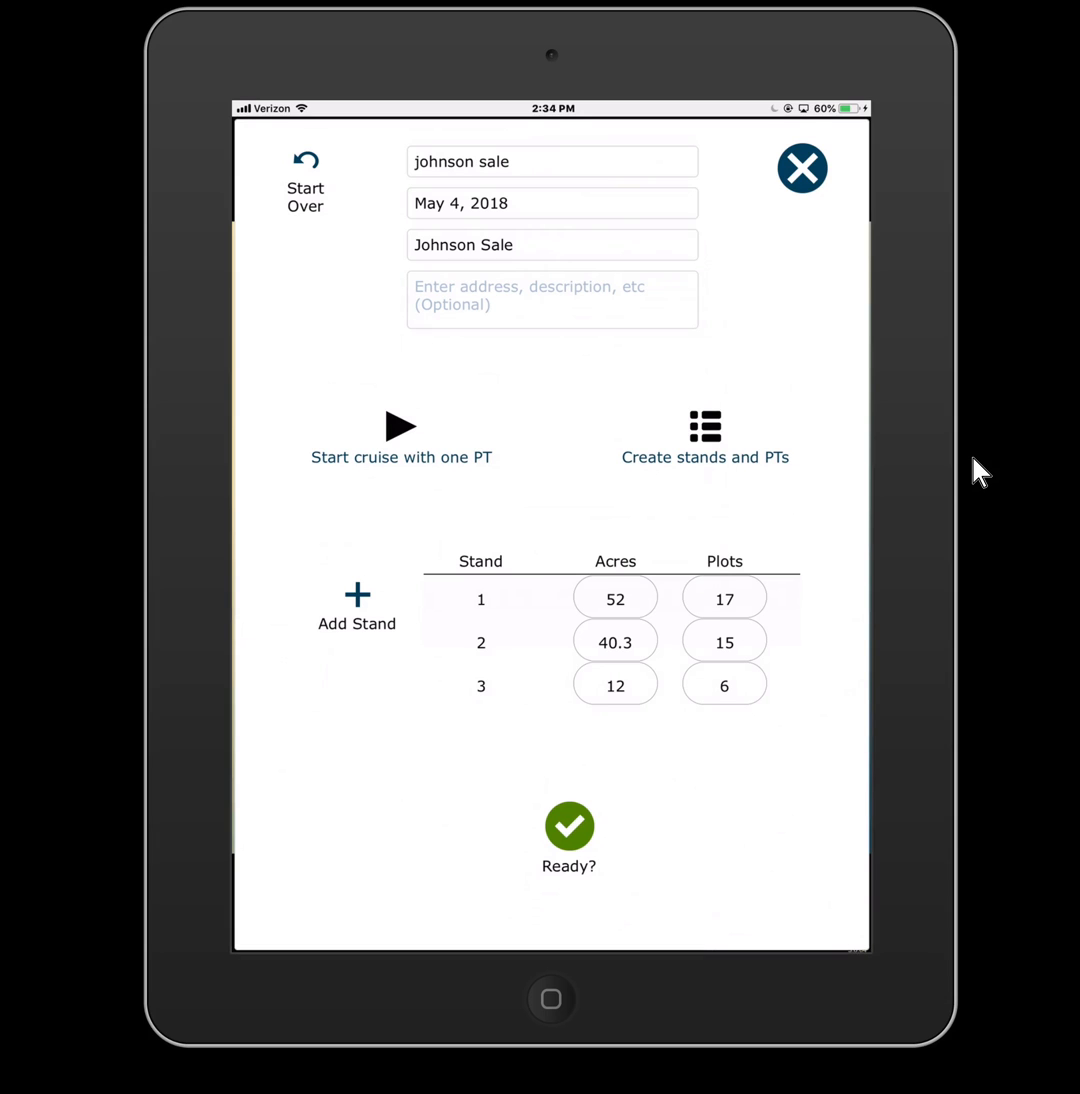
click(568, 828)
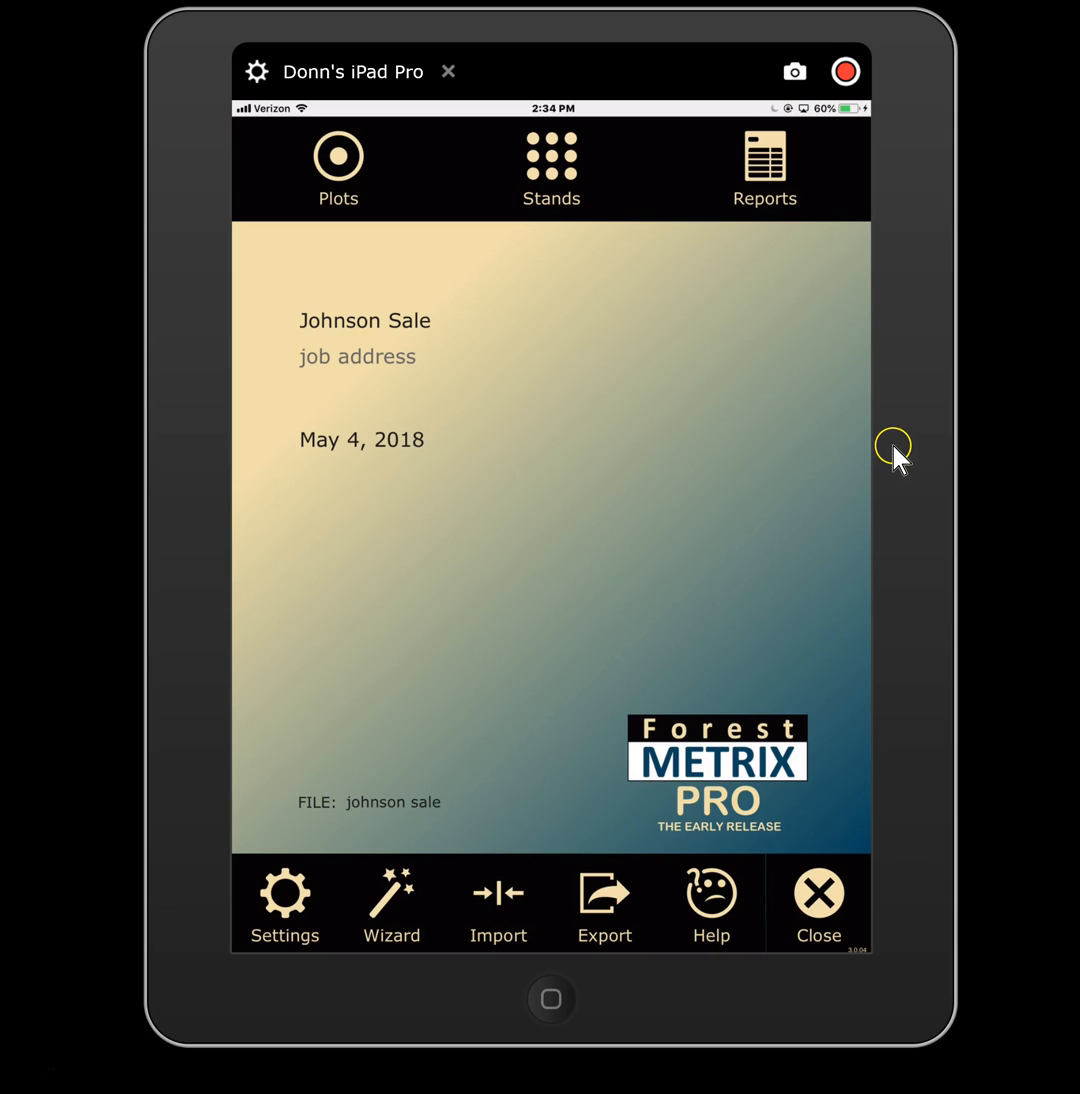
mouse_move(884, 244)
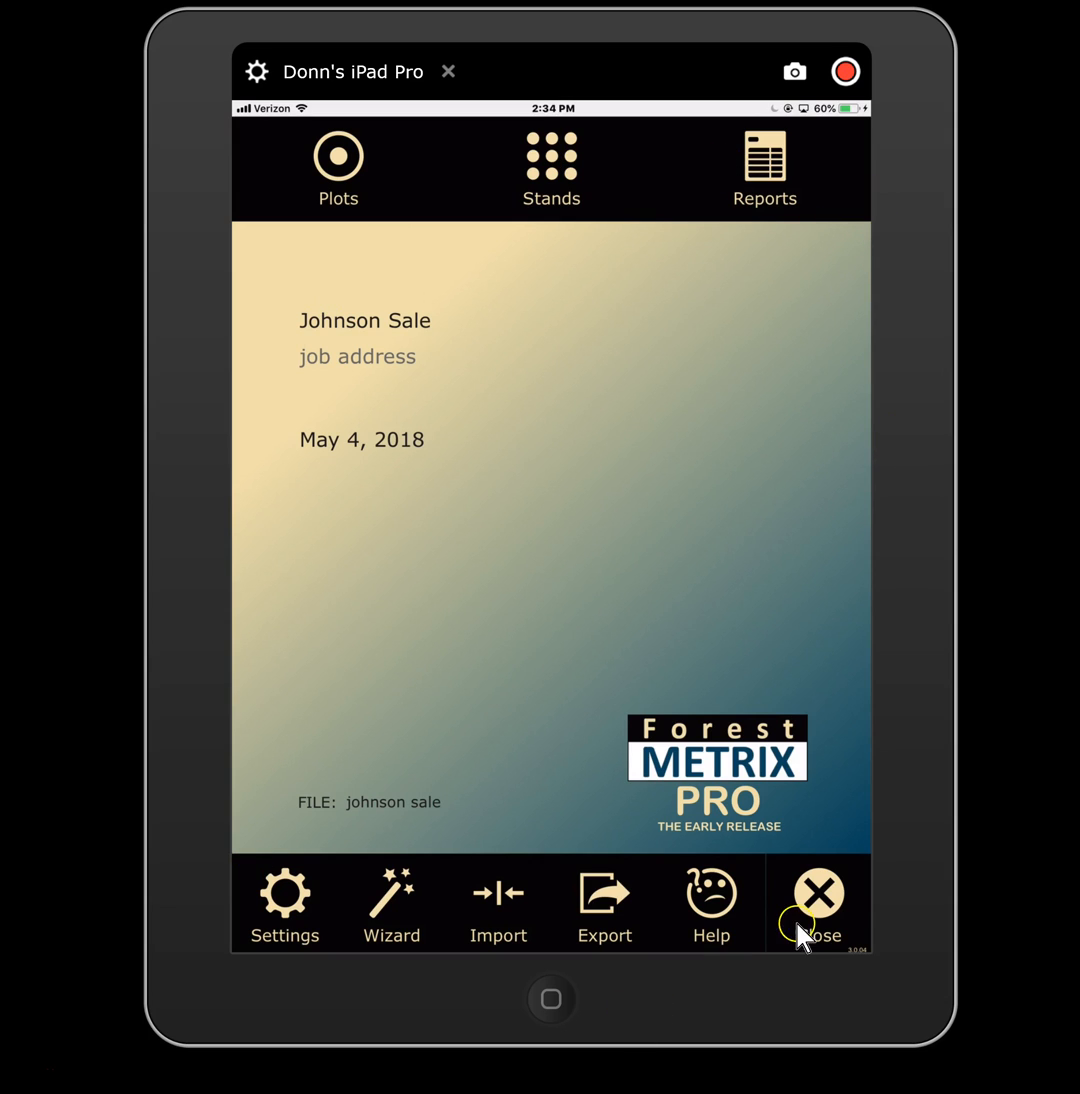
mouse_move(284, 904)
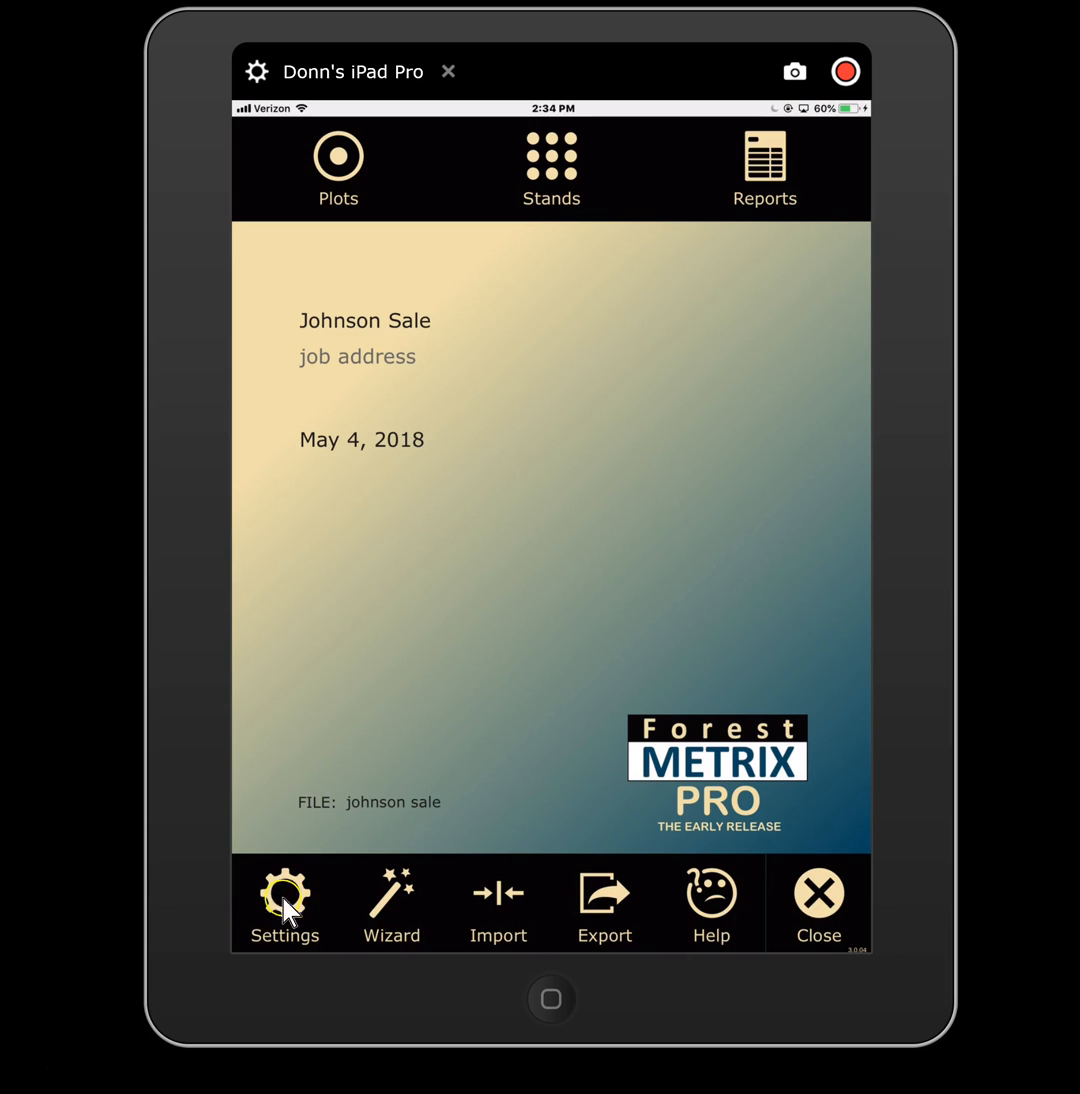